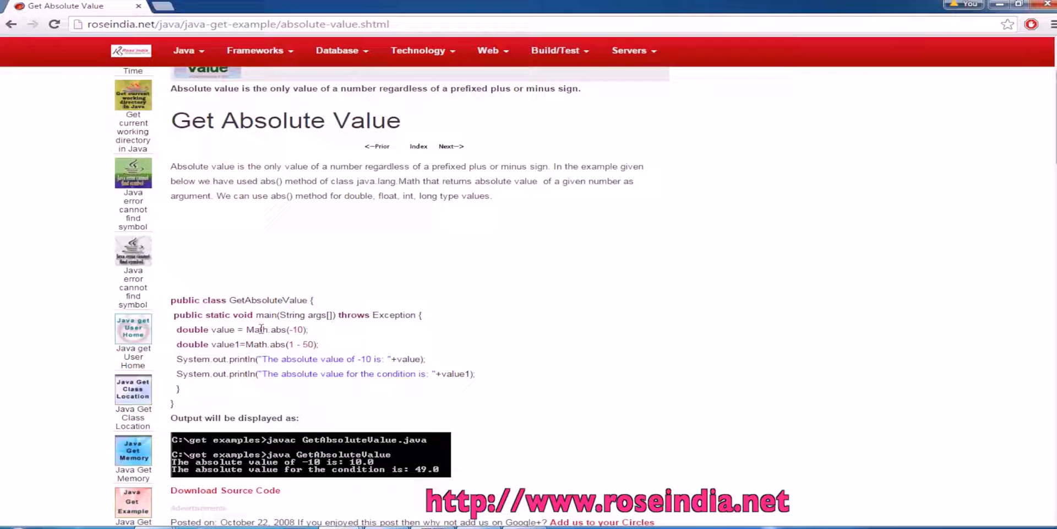
mouse_move(539, 242)
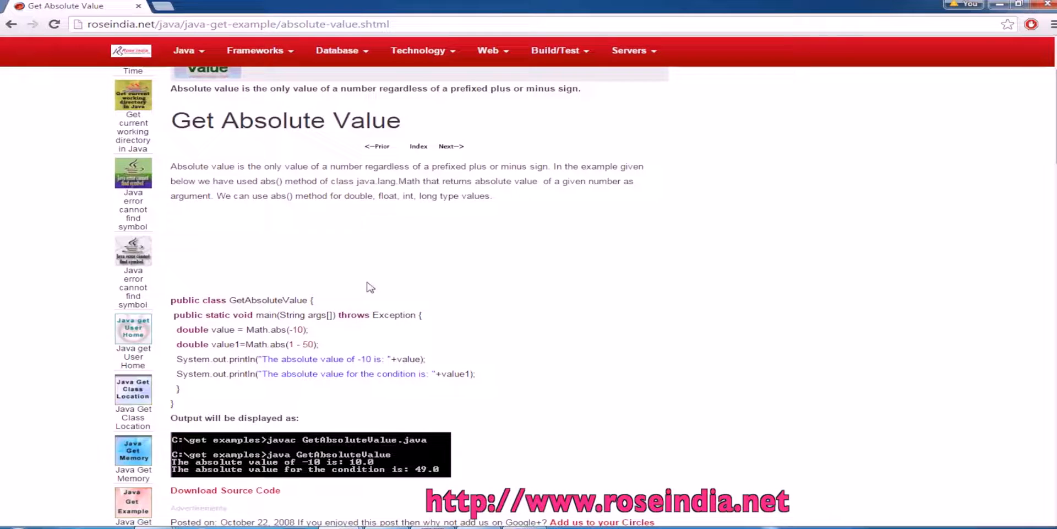
- Create a Java Project named JavaExamples and accept switching to the Java perspective
scroll(down, 3)
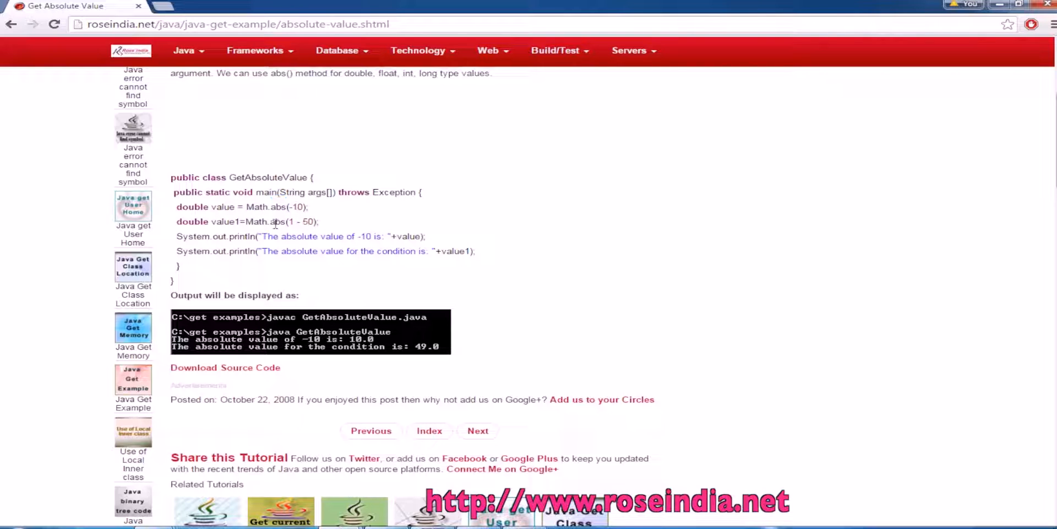
double_click(277, 221)
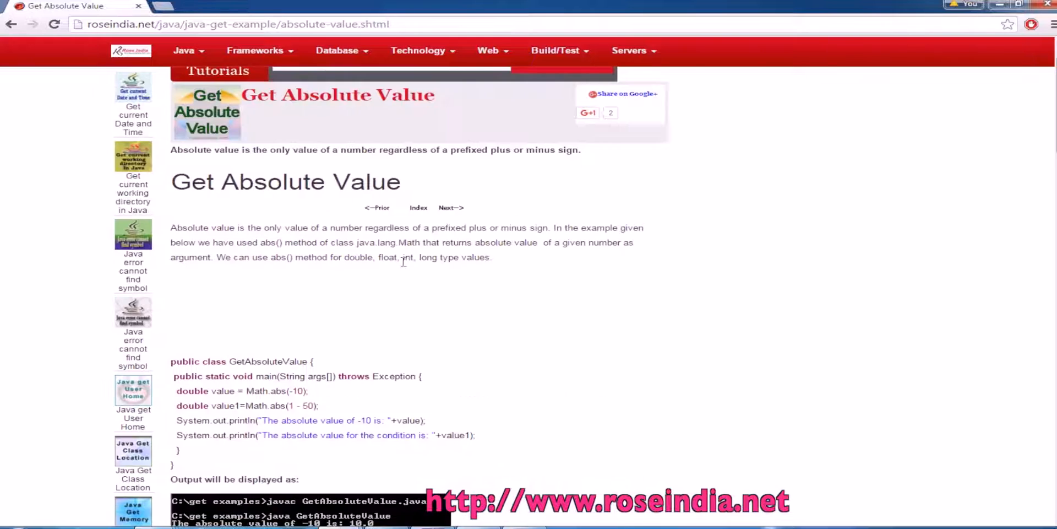
double_click(268, 360)
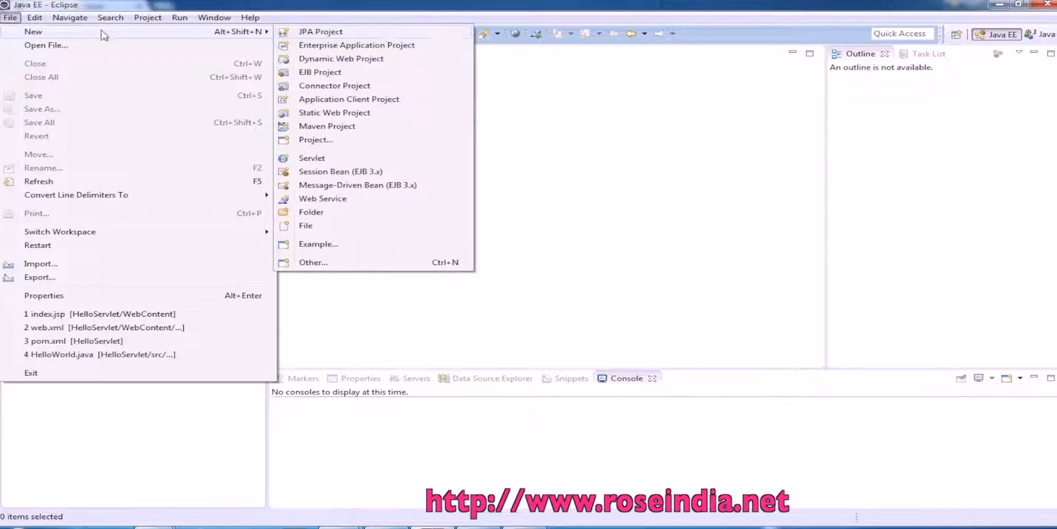
click(315, 140)
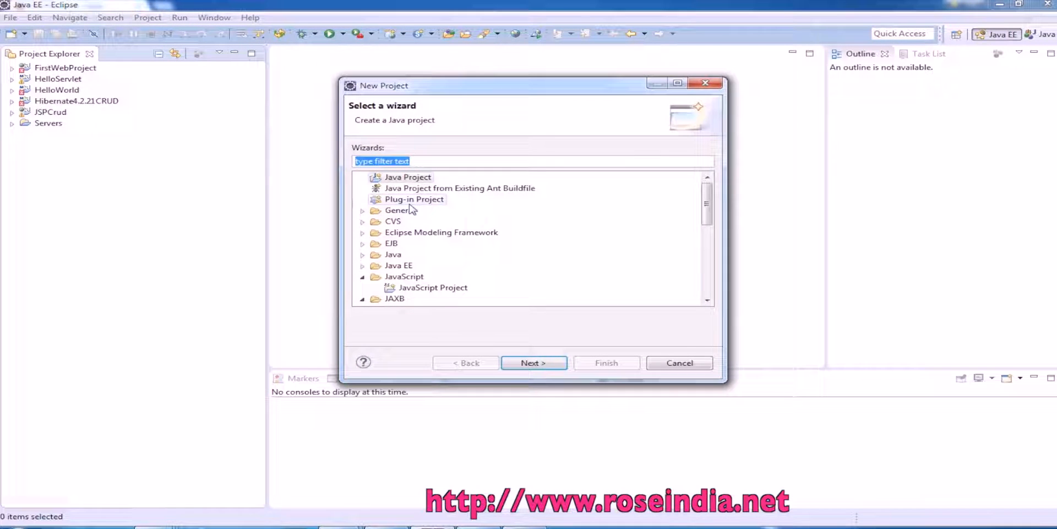
click(532, 363)
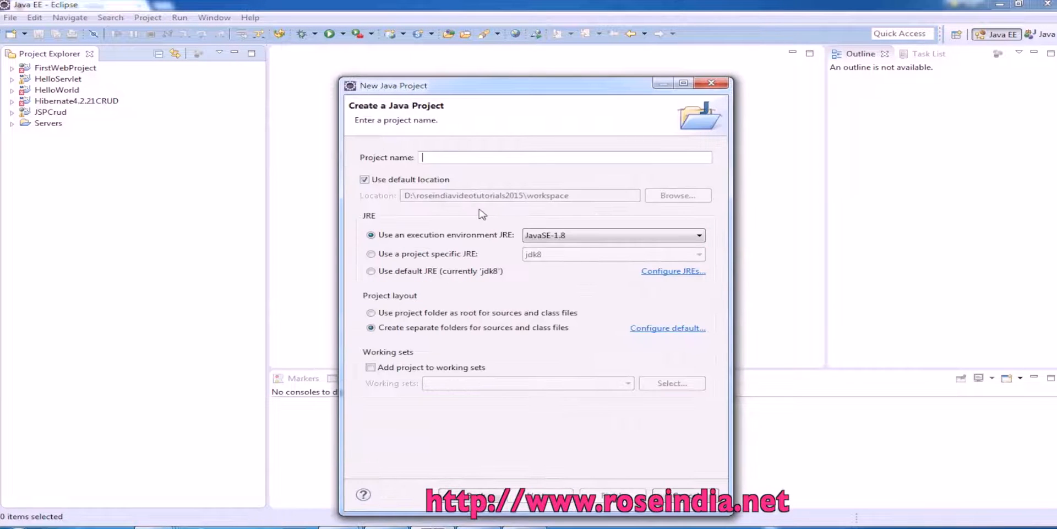
text(JavaEx)
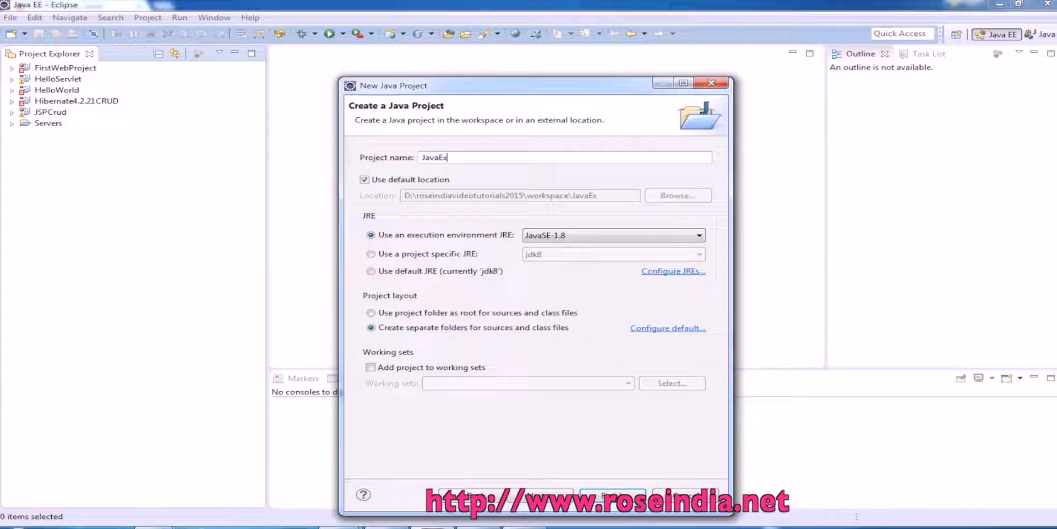
text(amples)
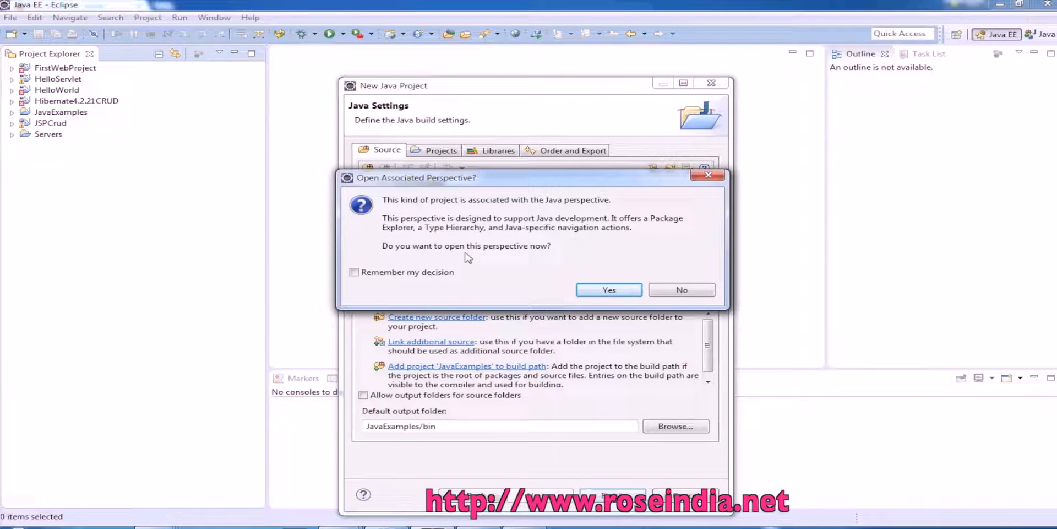
click(608, 289)
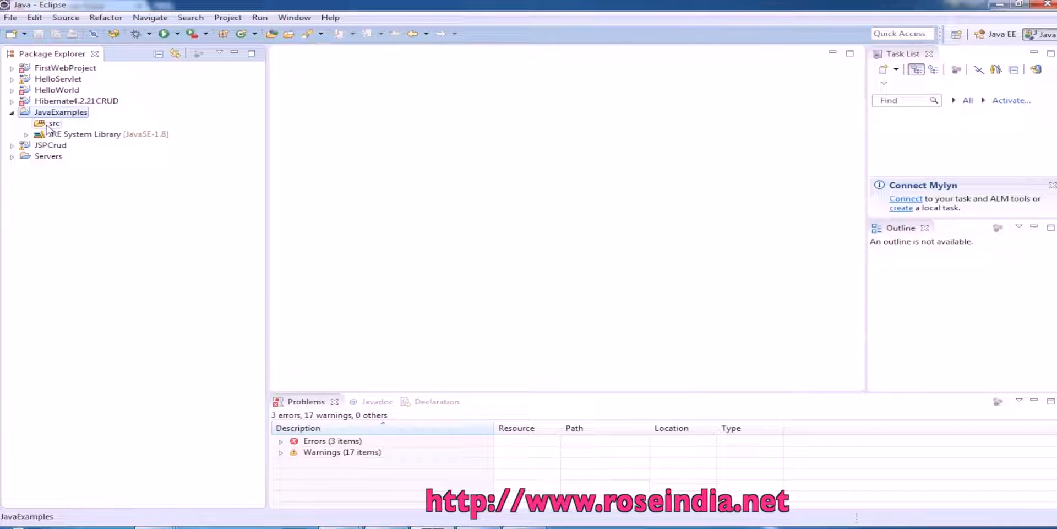
- Add a new package named net.roseindia under the src folder
right_click(54, 123)
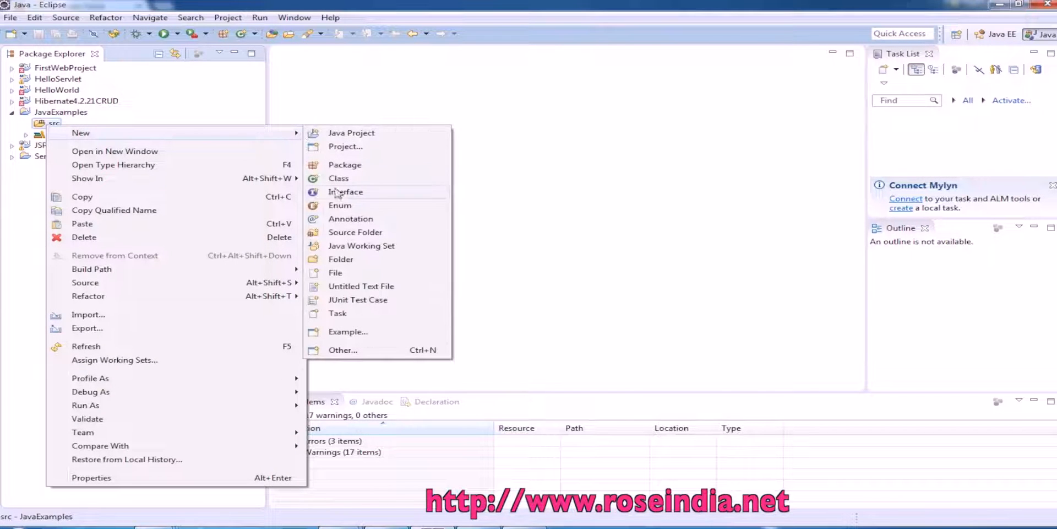
click(345, 165)
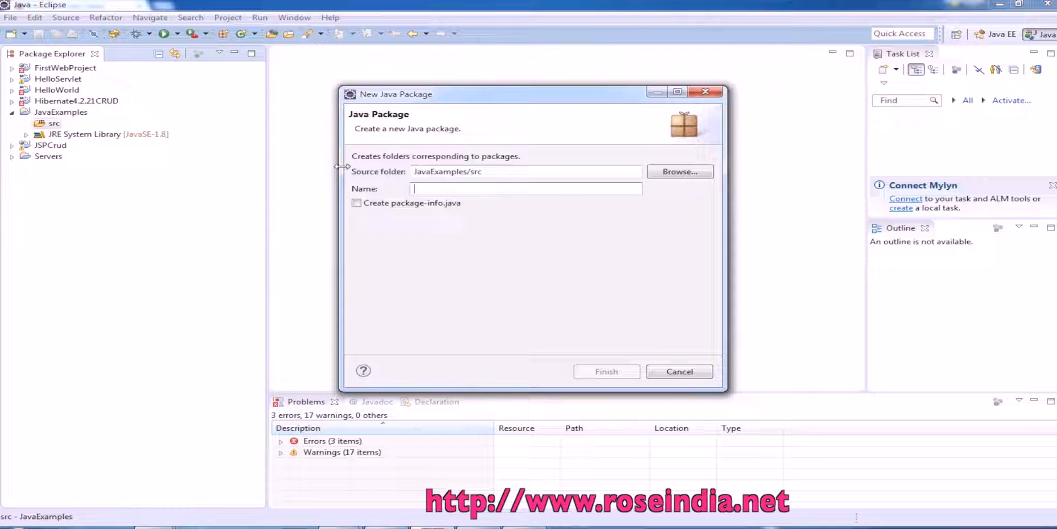
text(net.r)
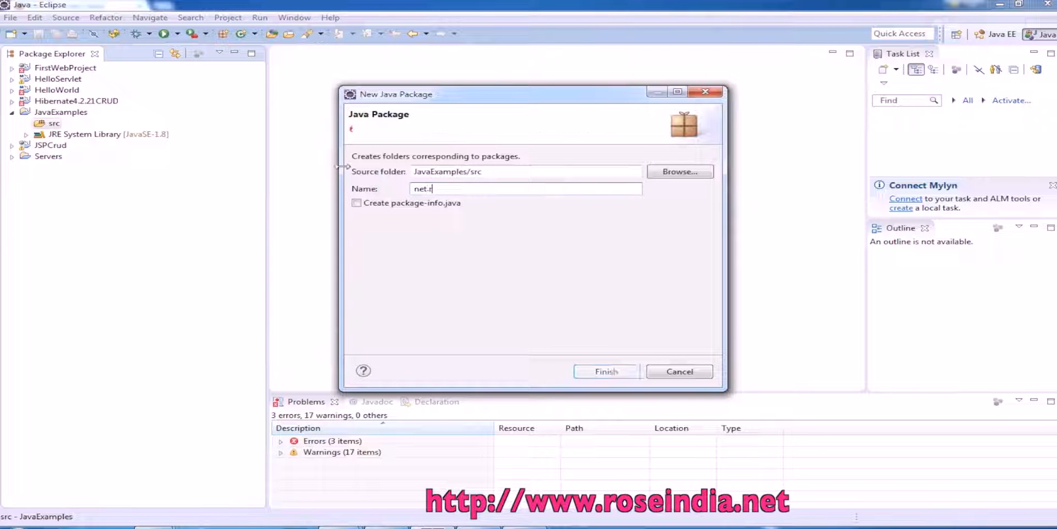
text(oseindia)
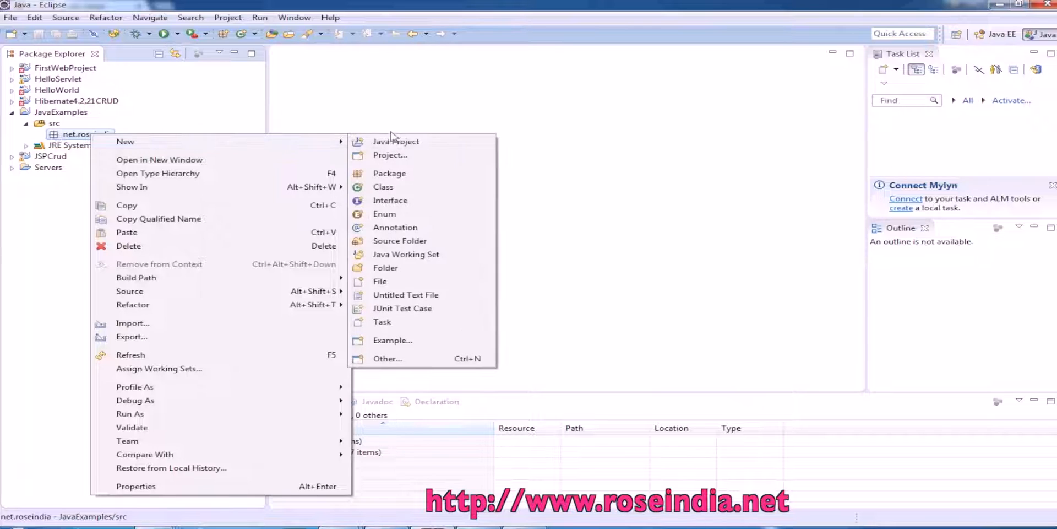
- Create the GetAbsoluteValue class inside the net.roseindia package
click(383, 186)
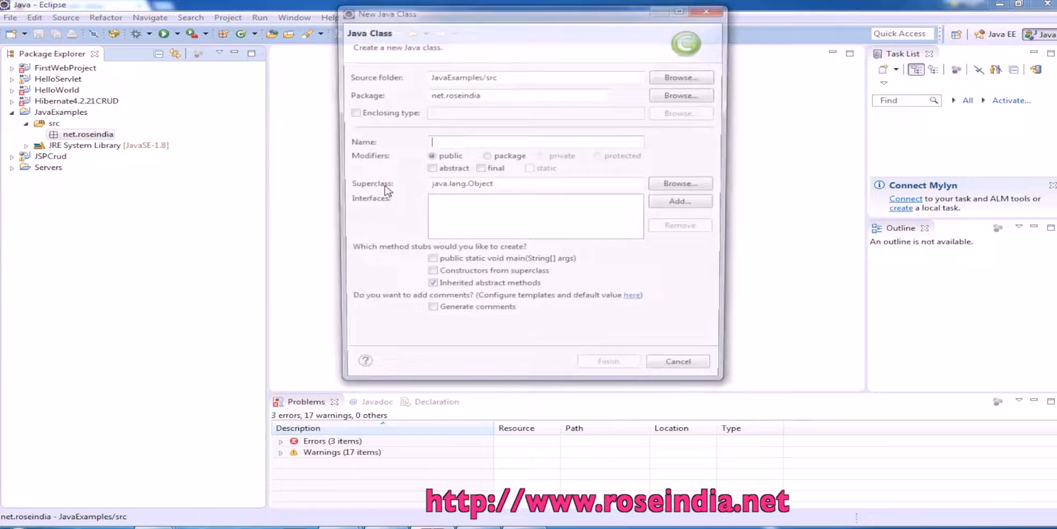
text(GetAbsoluteValue)
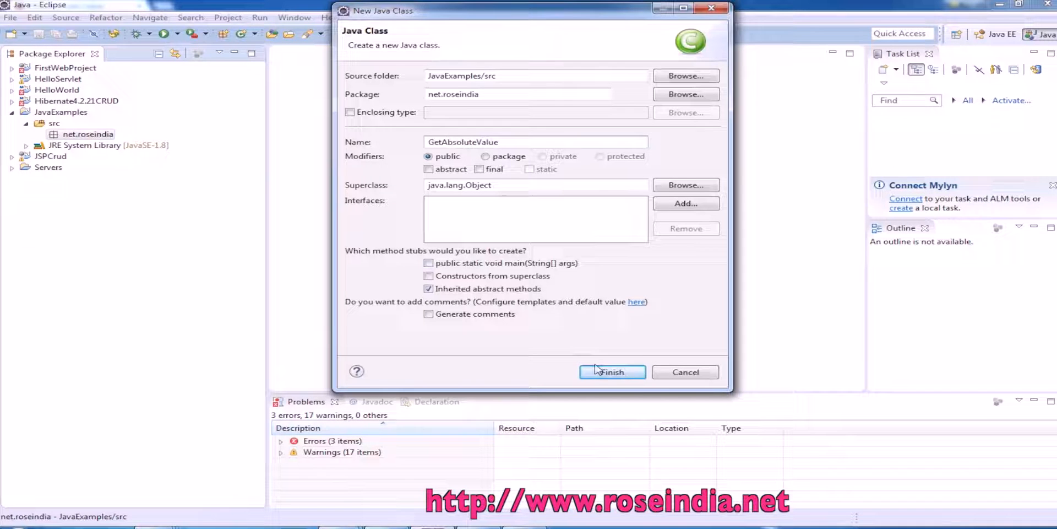
click(611, 372)
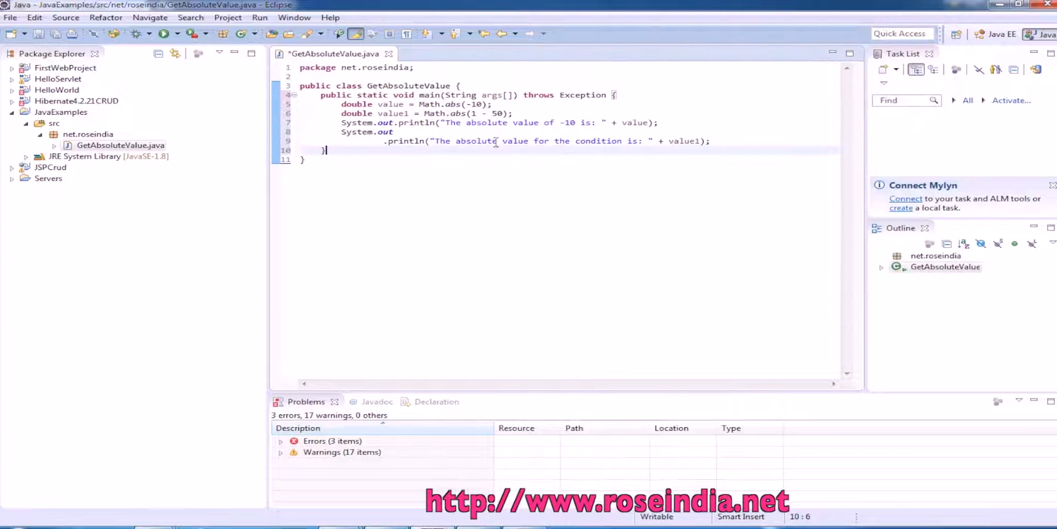
- Save GetAbsoluteValue and run it as a Java Application, printing 10.0 and 49.0
click(881, 266)
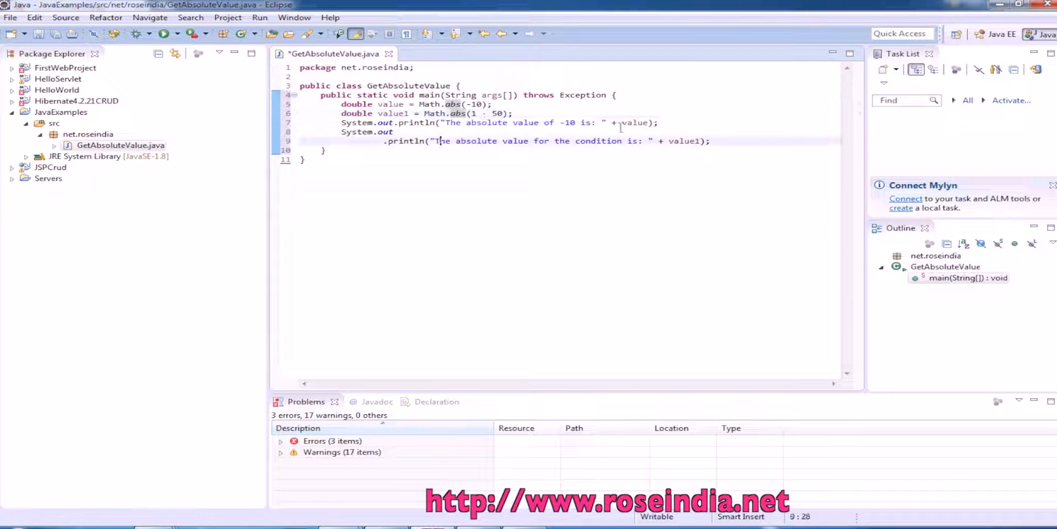
click(147, 34)
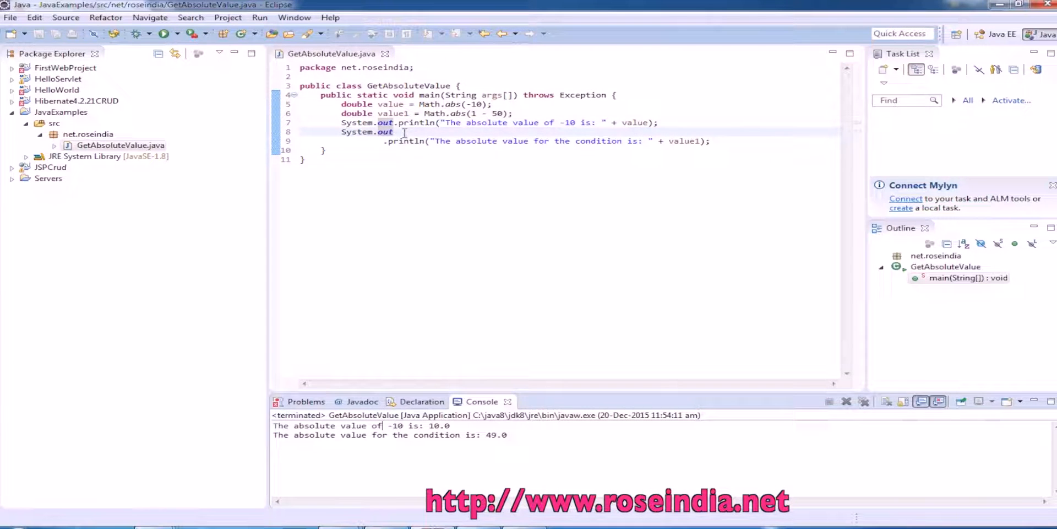
right_click(401, 132)
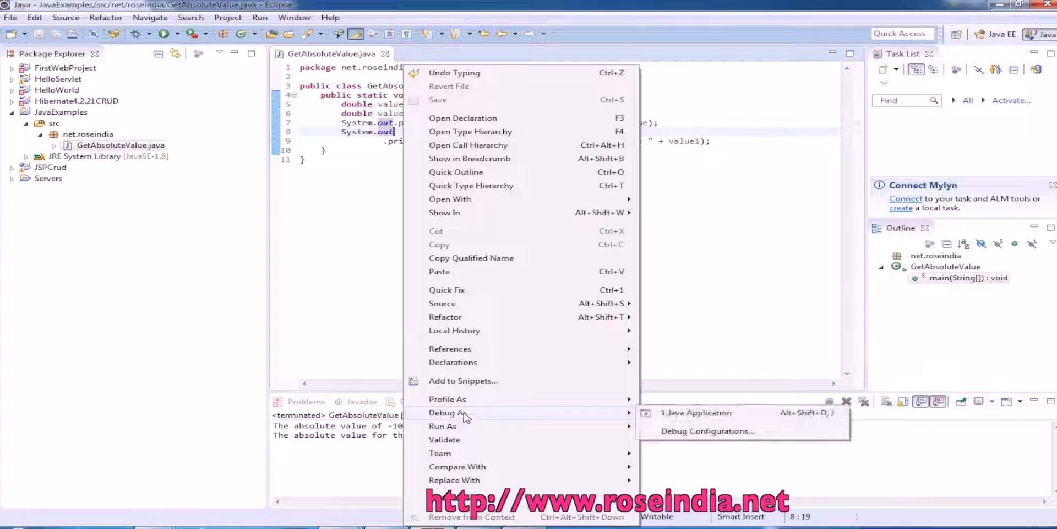
mouse_move(442, 426)
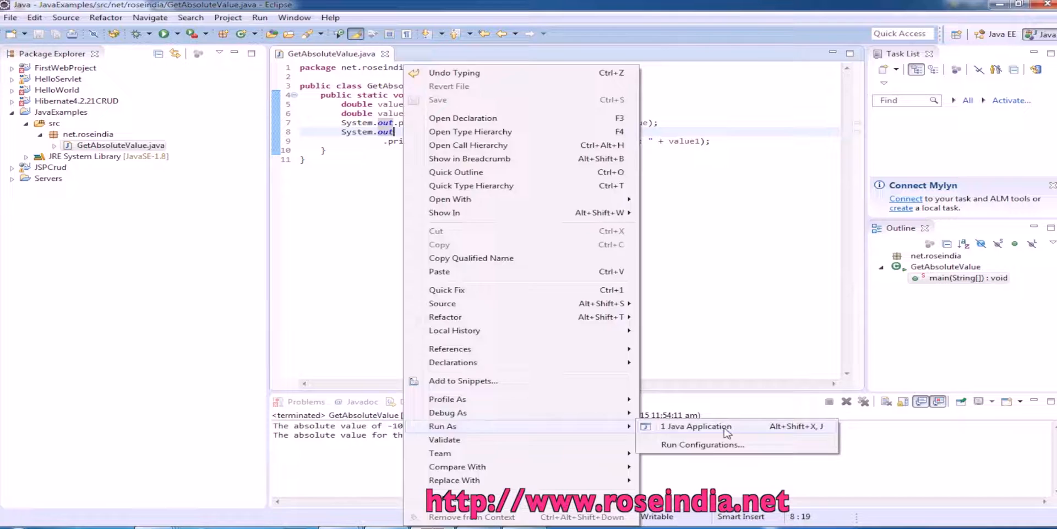
click(695, 425)
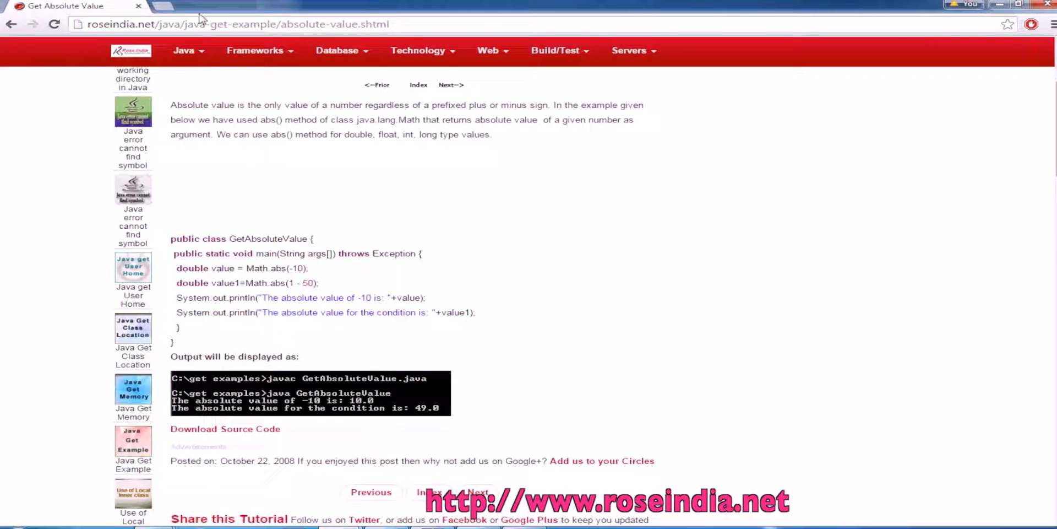
click(216, 6)
text(www.roseindia.net)
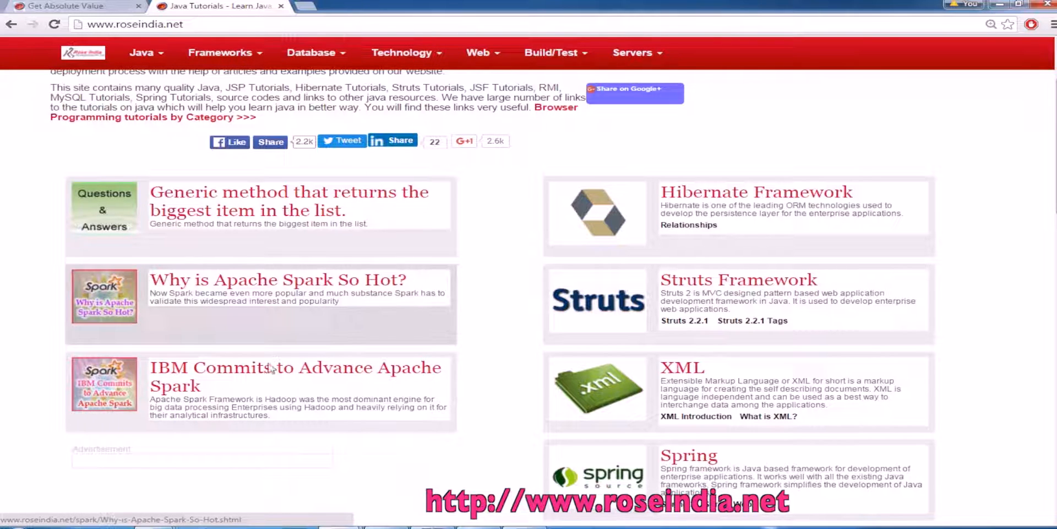
scroll(down, 3)
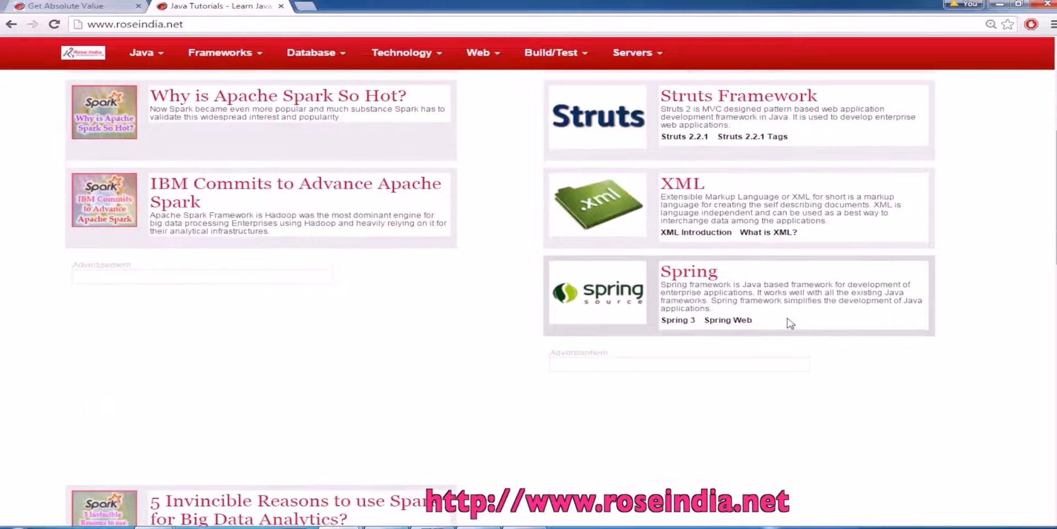